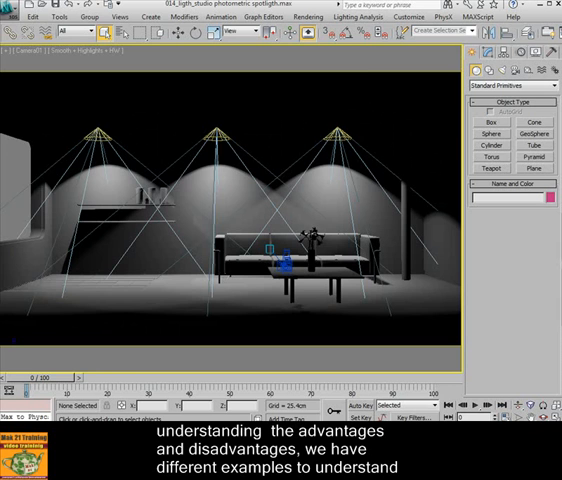
- Choose the 020_ligth_studio photometric Color HID Quartz scene from the application menu's Open dialog
left_click(13, 17)
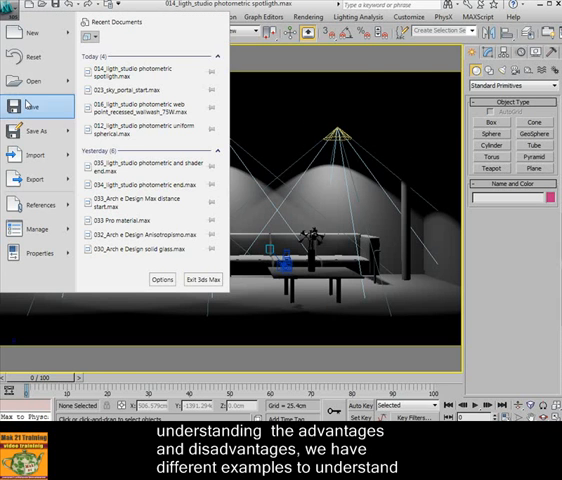
left_click(33, 80)
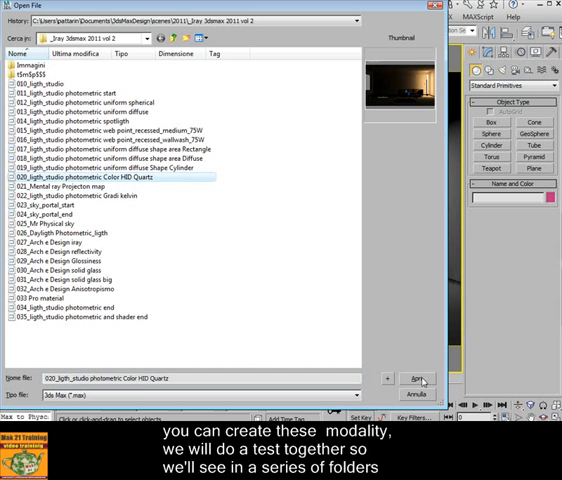
- Load the Color HID Quartz studio scene, then browse its saved render image files
left_click(420, 378)
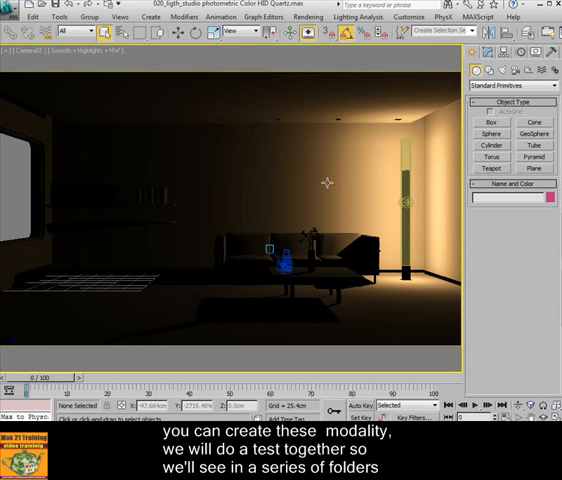
left_click(311, 17)
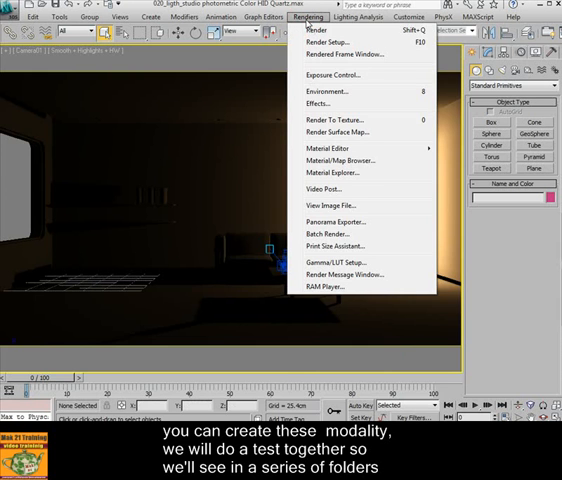
left_click(330, 205)
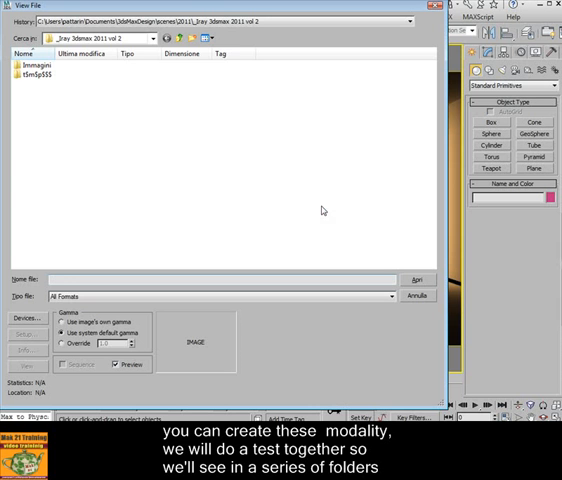
double_click(22, 67)
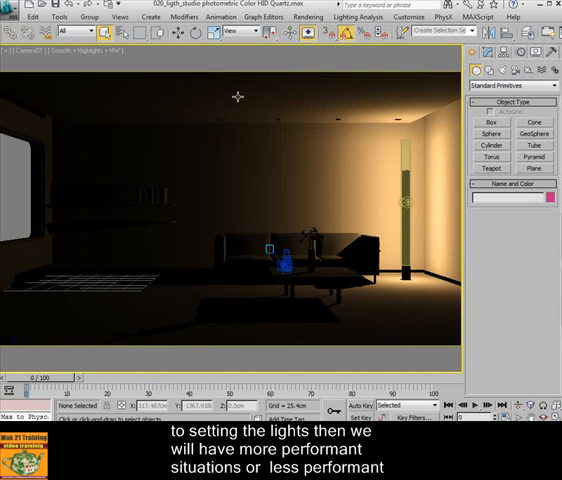
- Browse the saved render images via Rendering > View Image File
left_click(10, 8)
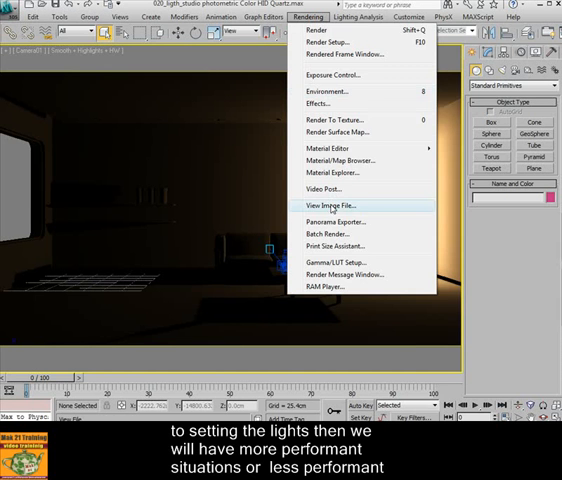
left_click(332, 205)
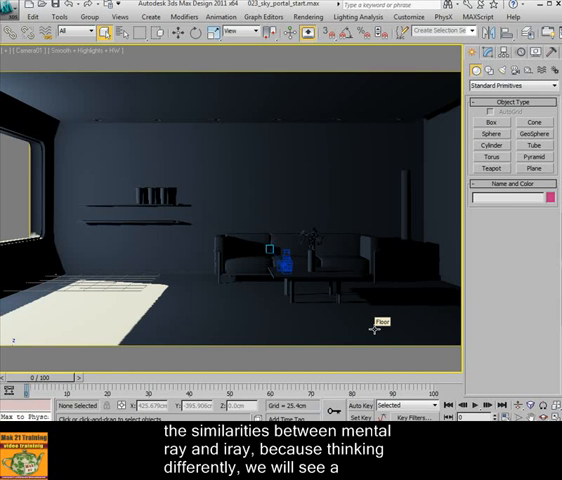
- Open 028_Arch e Design reflectivity and adopt the file's unit scale at the mismatch prompt
left_click(12, 18)
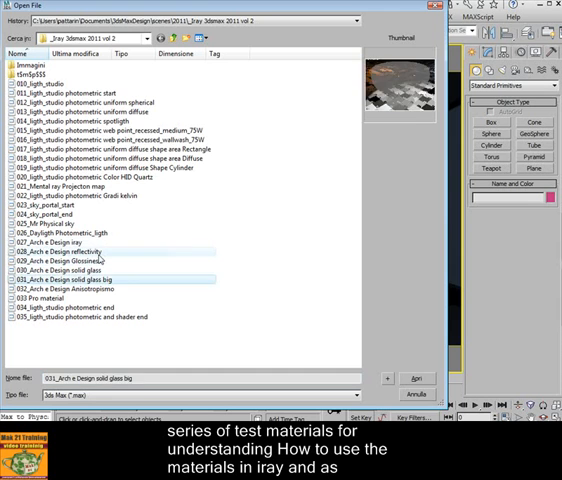
left_click(416, 378)
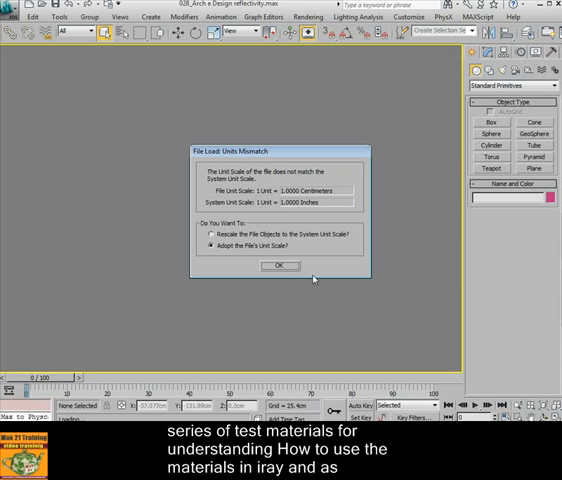
left_click(281, 265)
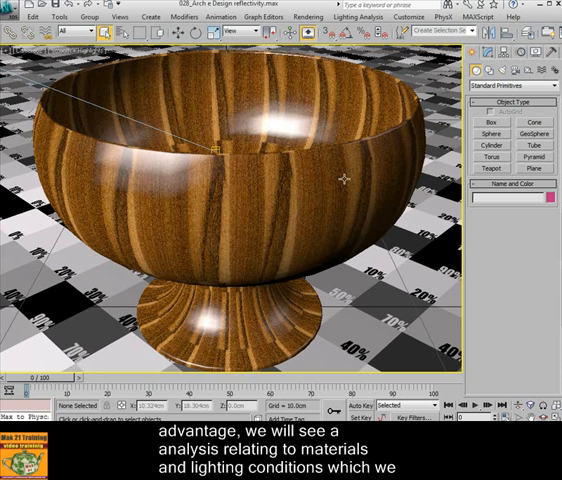
mouse_move(265, 110)
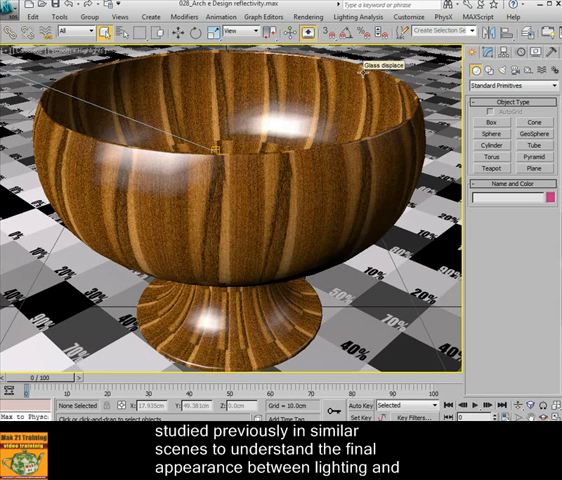
- Close the chrome bowl render and scroll through the saved render image files
left_click(314, 17)
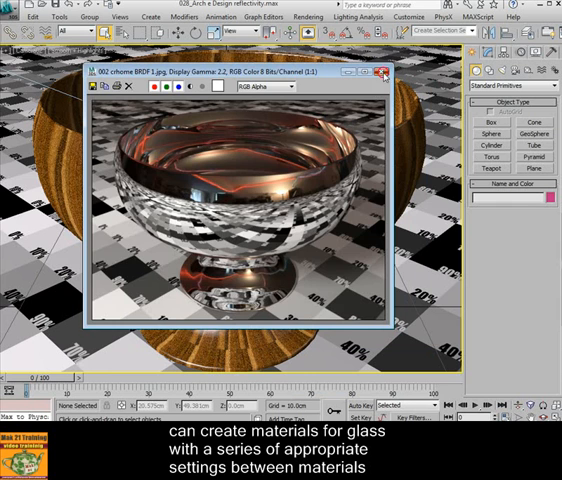
left_click(311, 17)
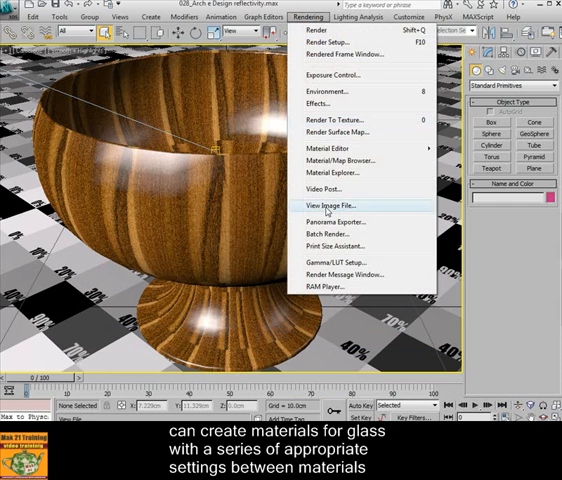
left_click(330, 204)
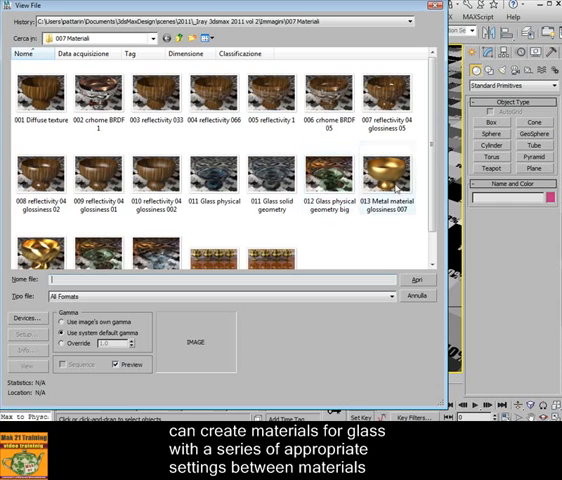
scroll("down", 3)
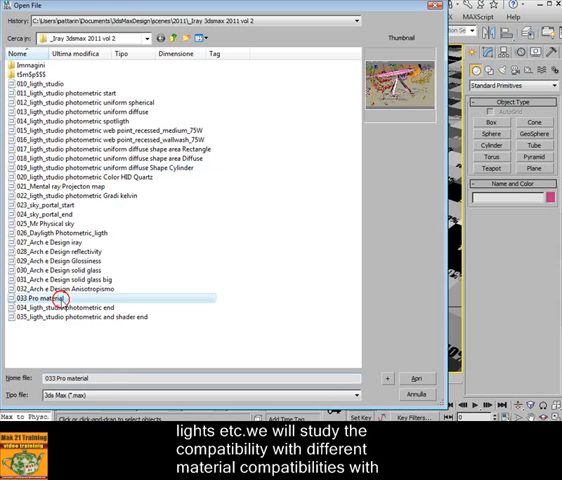
- Load the 033 Pro material scene and start opening 034_ligth_studio photometric end
left_click(414, 378)
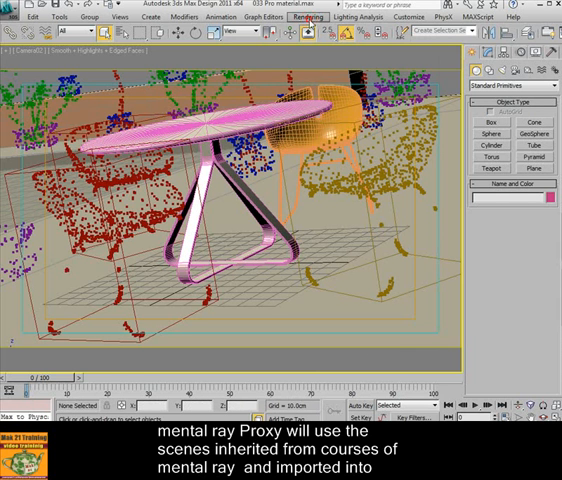
left_click(311, 16)
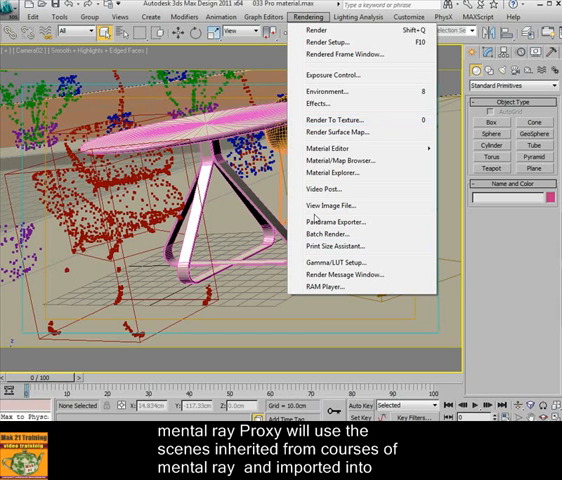
left_click(329, 205)
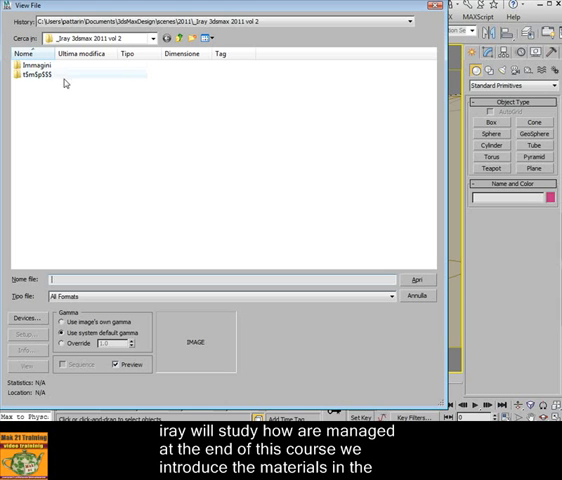
double_click(22, 70)
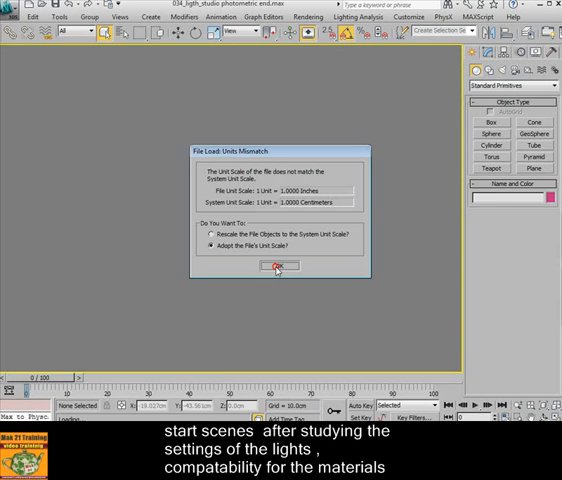
- Keep the file's unit scale, then view the 'Interior end' and 'interior end 1 ora 48 minuti' renders
left_click(279, 266)
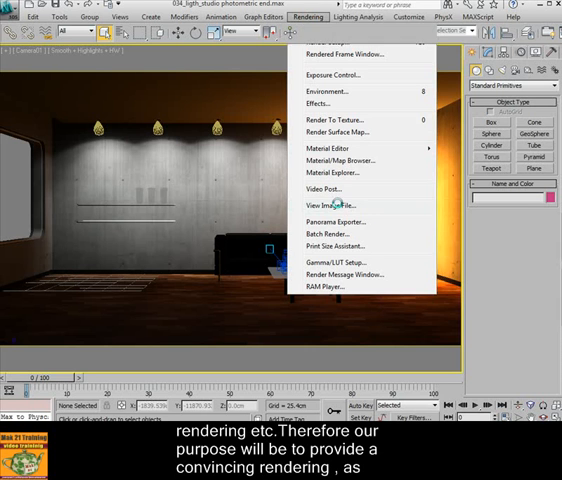
left_click(324, 205)
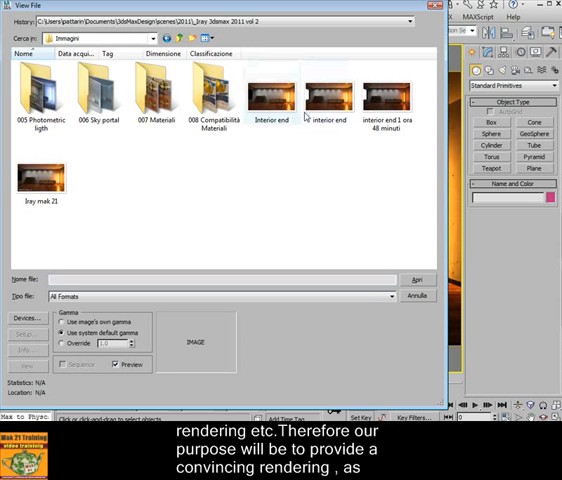
left_click(270, 95)
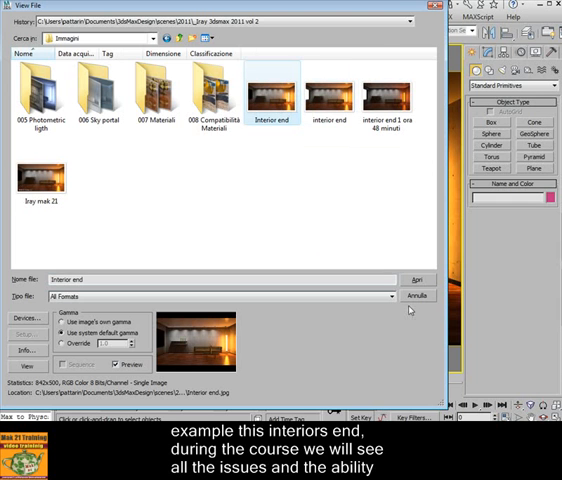
left_click(411, 278)
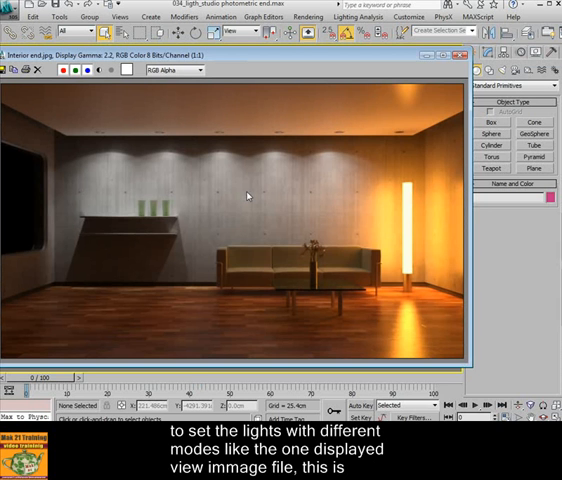
mouse_move(416, 133)
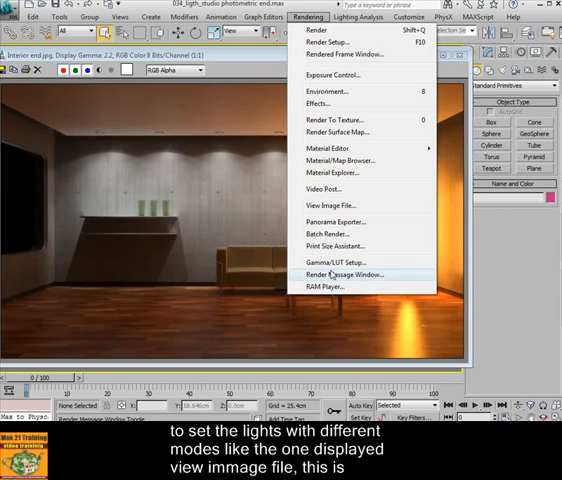
left_click(329, 205)
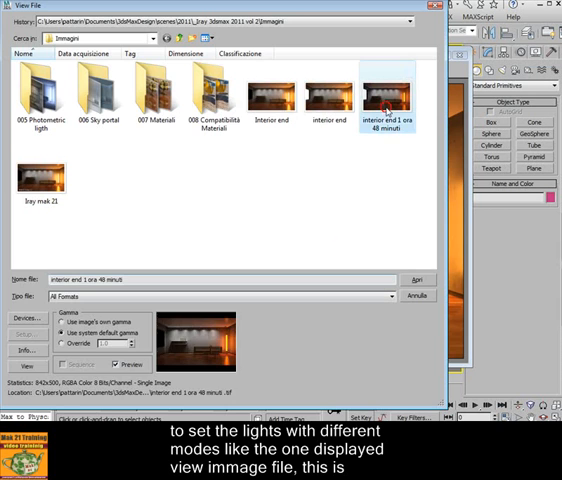
left_click(416, 278)
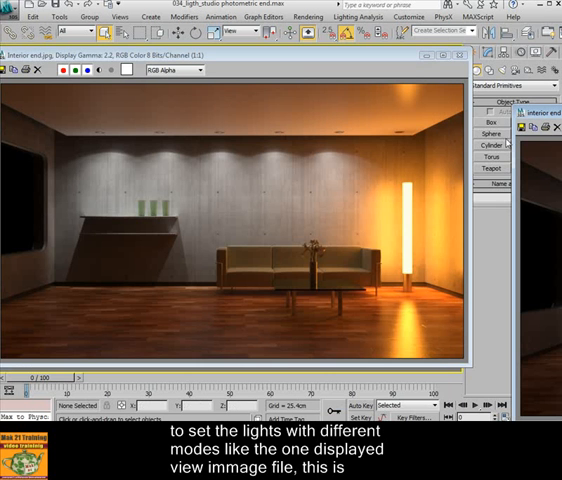